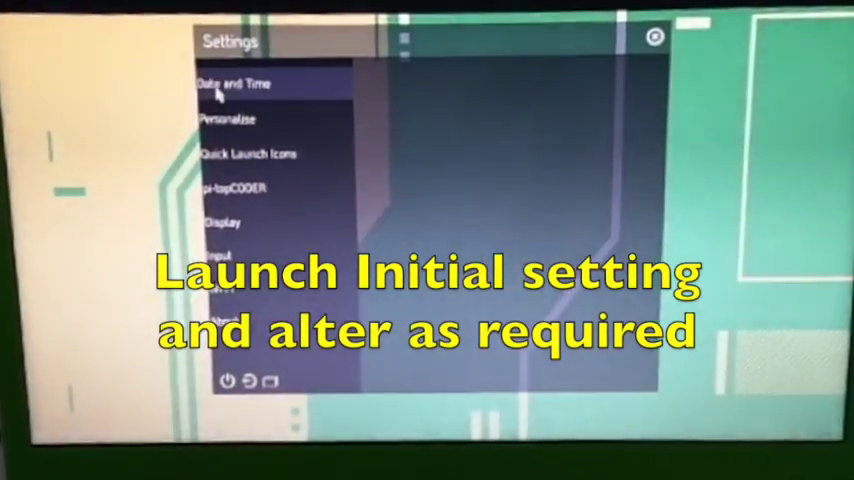
# Step: Review the Quick Launch Icons, Wi-Fi status and About pages, then bring up the shutdown/restart prompt
pyautogui.click(244, 152)
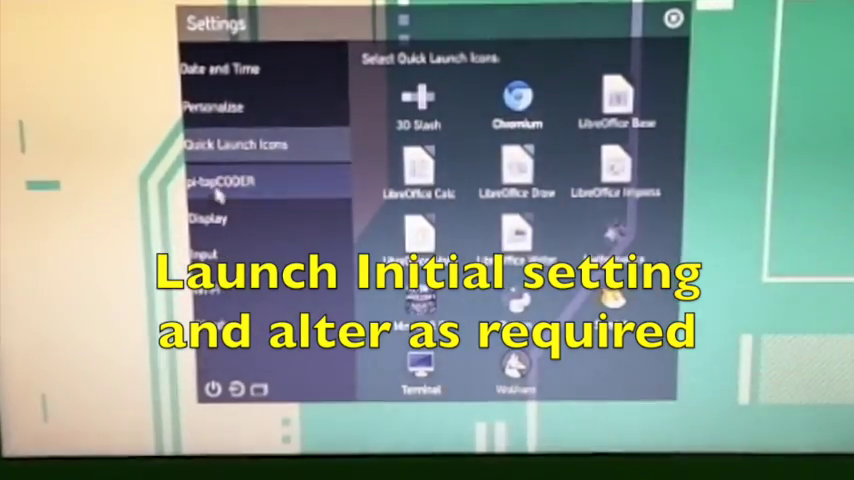
pyautogui.click(196, 292)
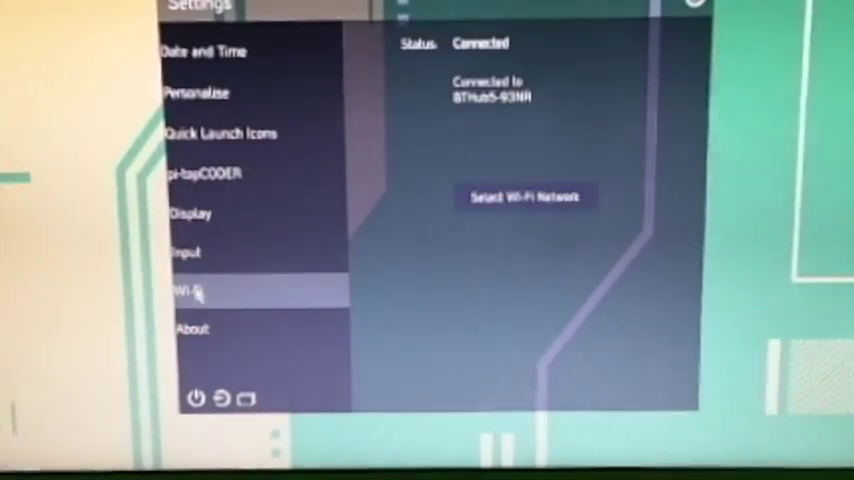
pyautogui.click(192, 328)
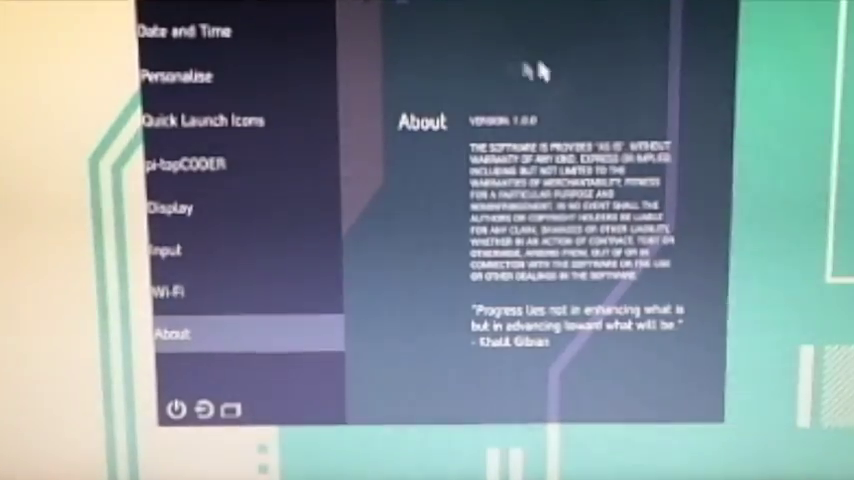
pyautogui.click(174, 412)
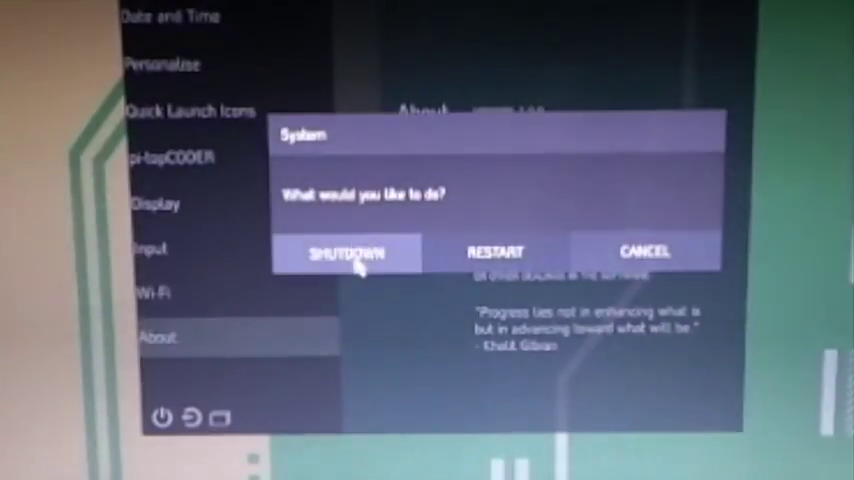